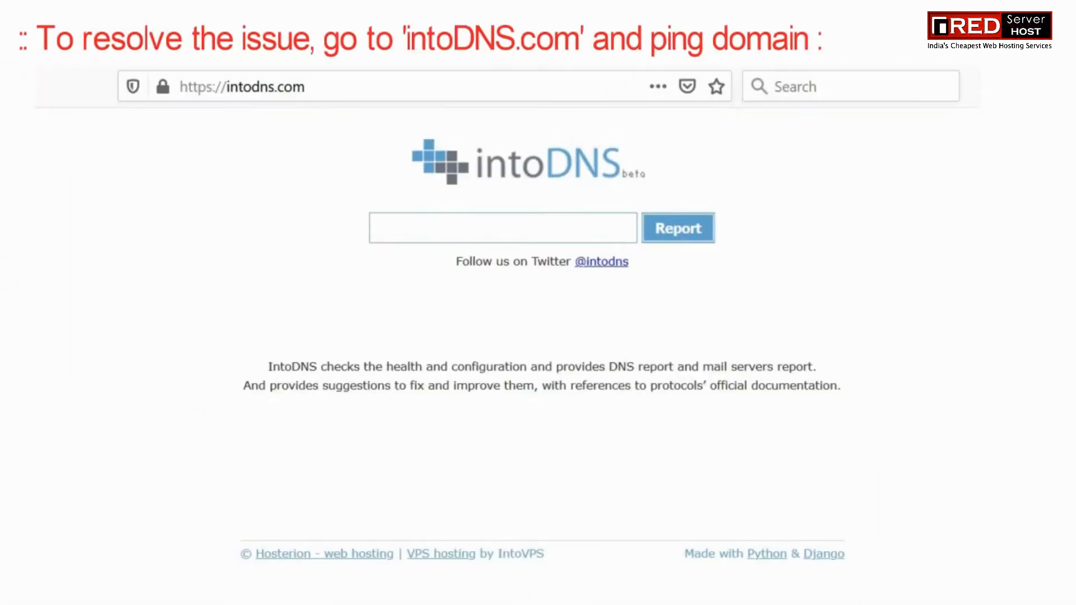
Generate the intoDNS health report for the domain saifphotography.tk.
type("saifphotography.tk")
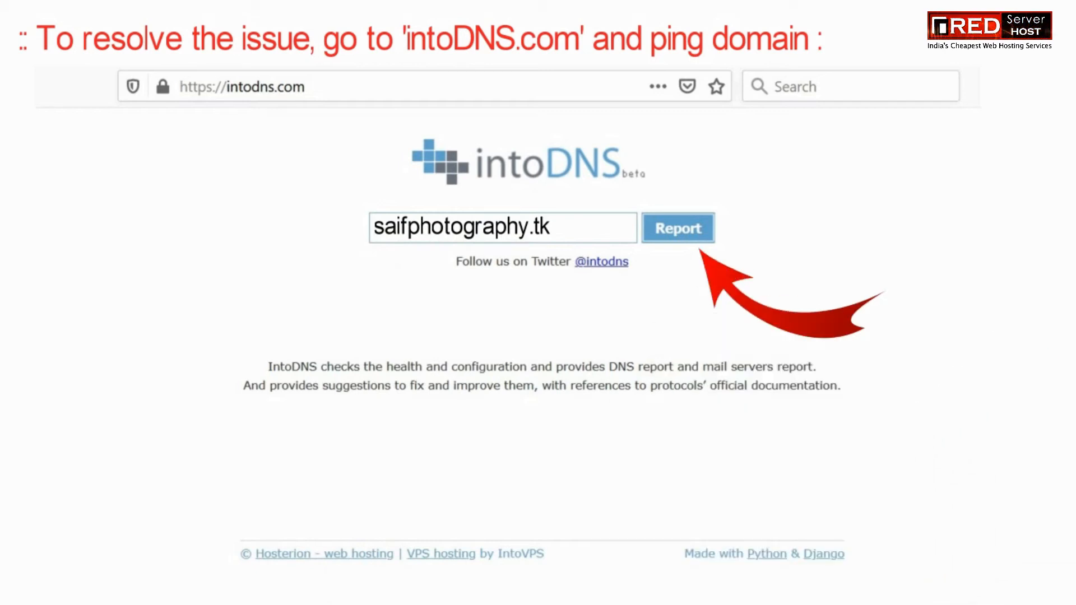
left_click(677, 227)
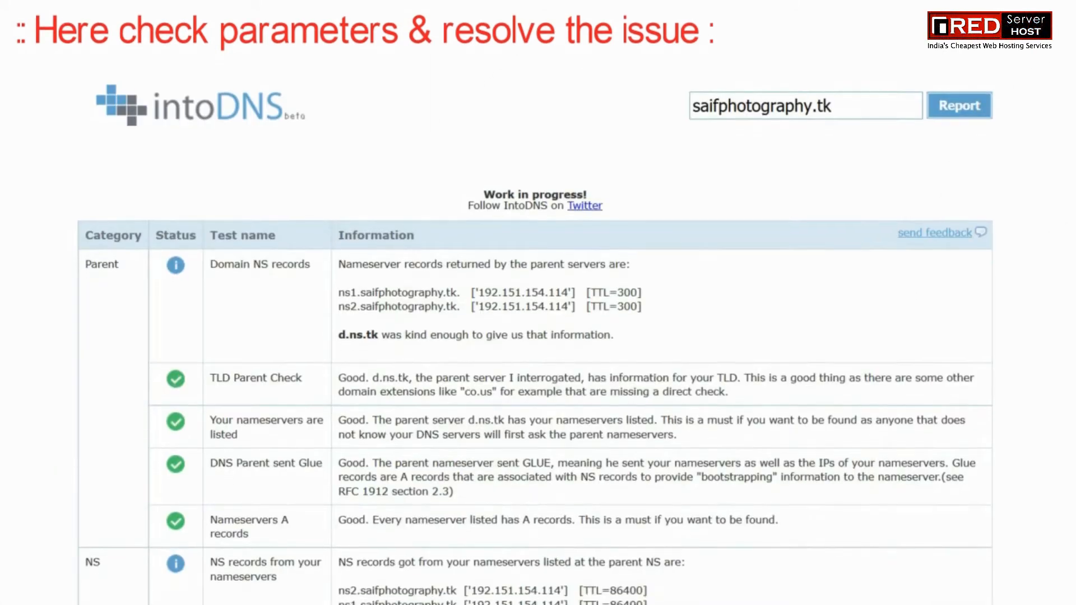
scroll("down", 3)
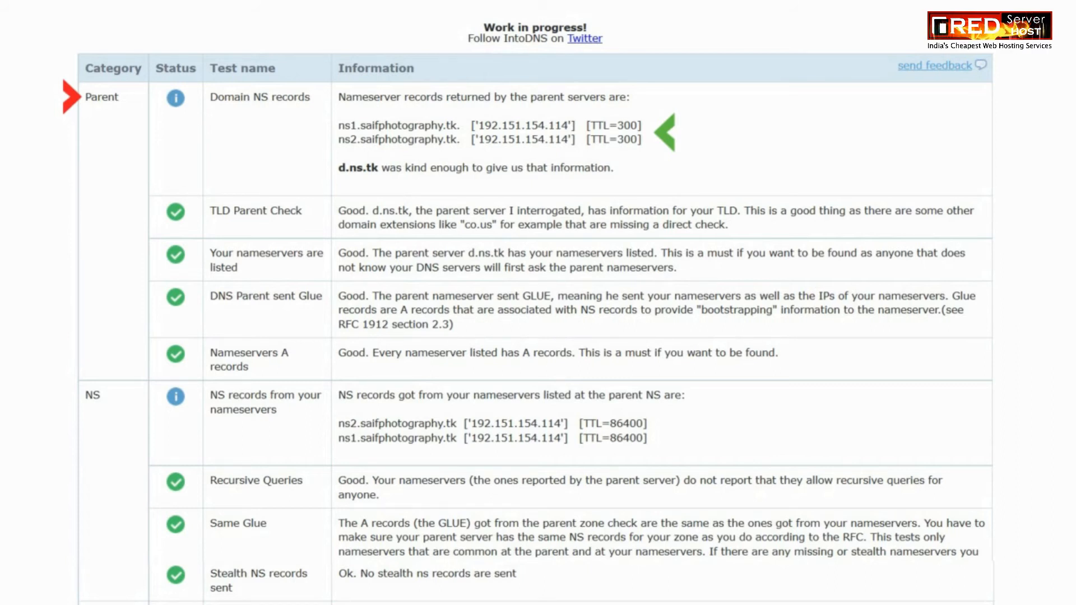
scroll("down", 3)
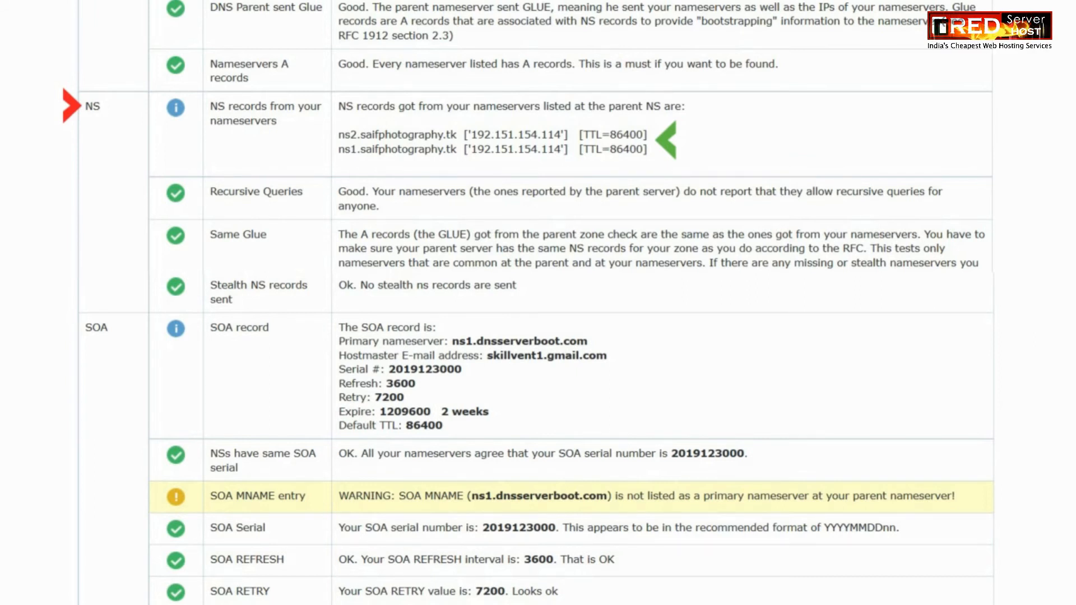
scroll("down", 3)
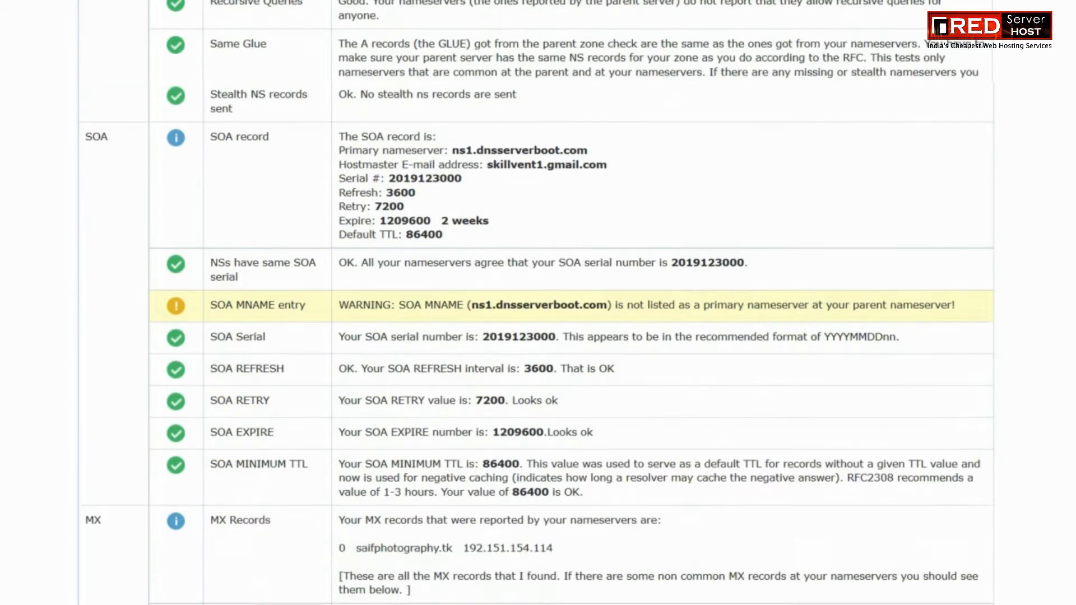
scroll("down", 3)
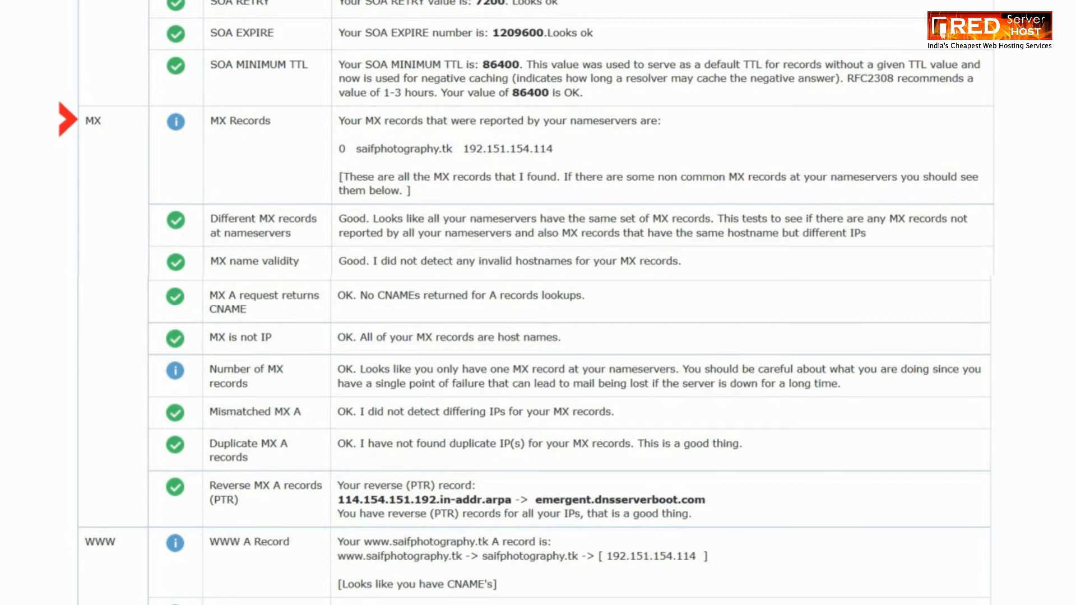
scroll("down", 3)
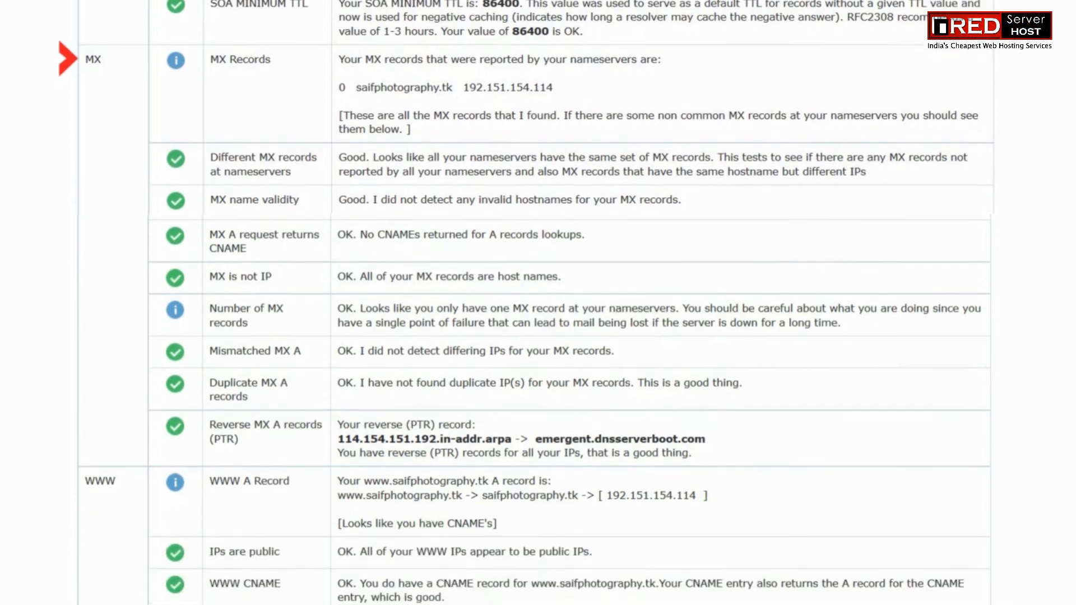
scroll("down", 3)
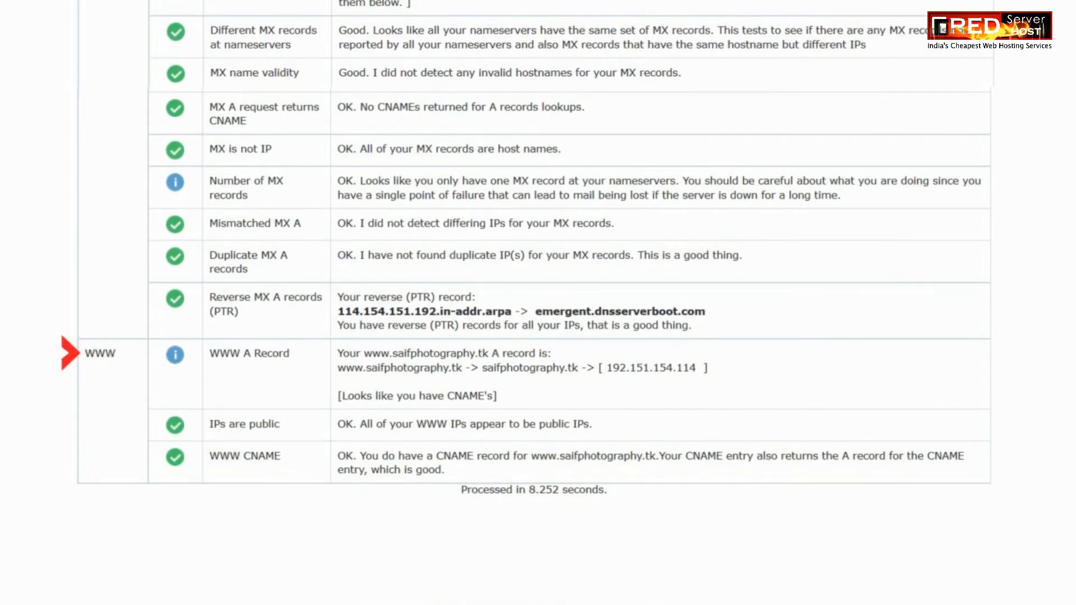